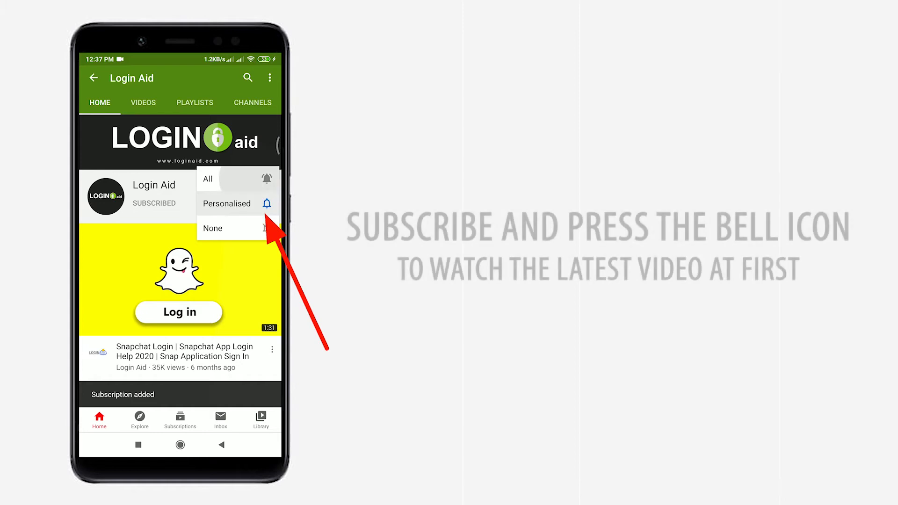
Finish the YouTube channel intro and bring up iQIYI's Join iQIYI screen.
left_click(208, 179)
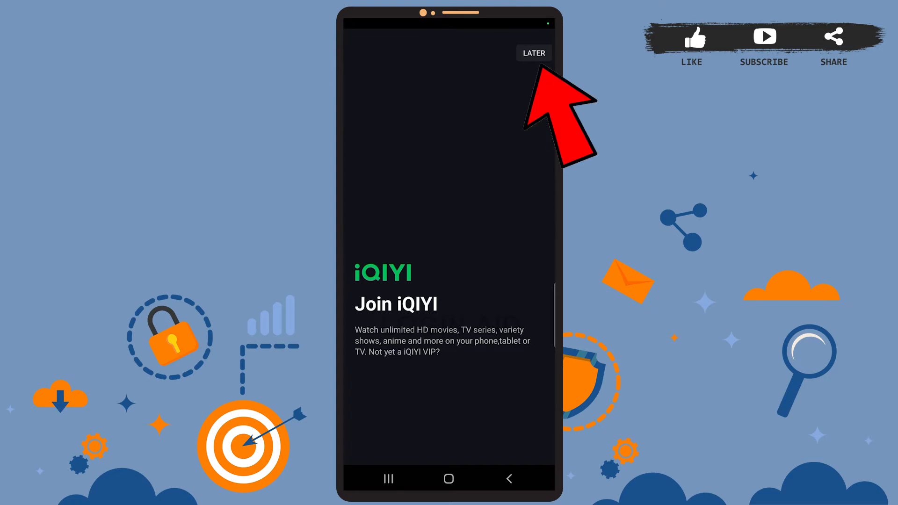
Choose LATER on the VIP invitation and go to the Me profile page.
left_click(533, 53)
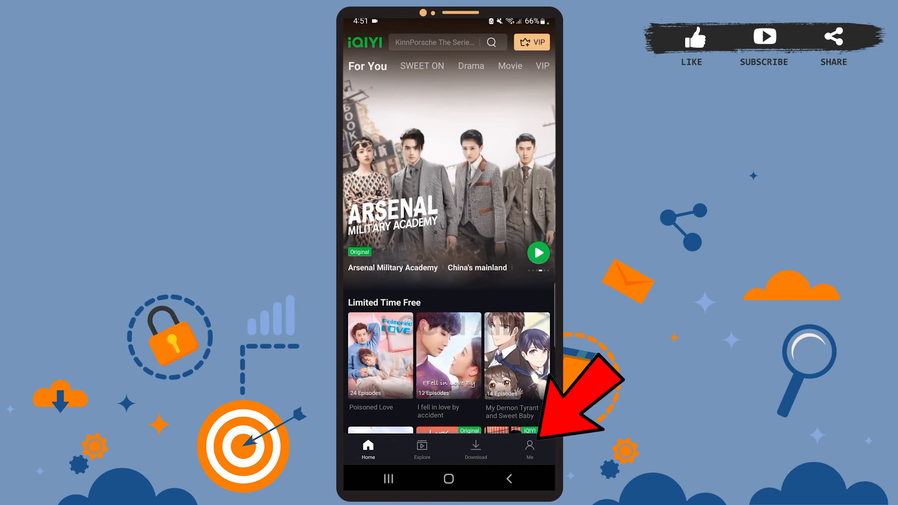
left_click(528, 448)
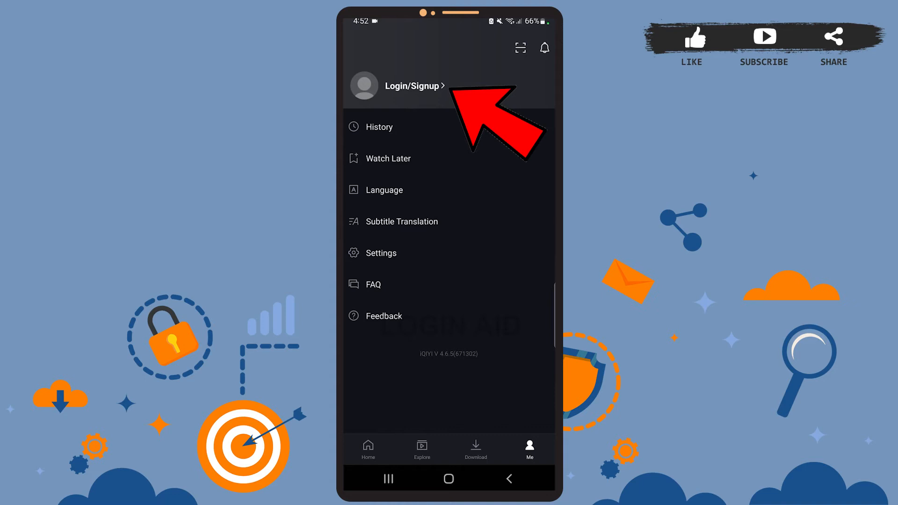
Open Login/Signup and choose Sign Up Now for a new account.
left_click(413, 86)
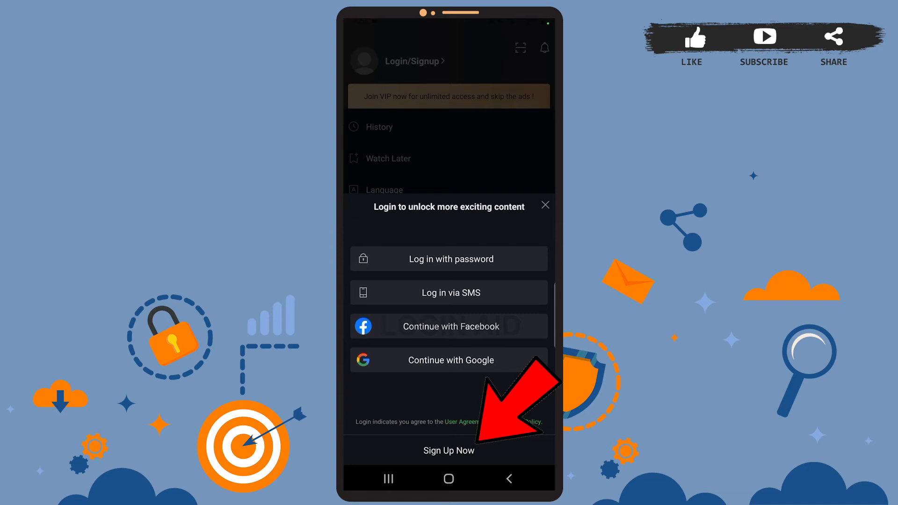
left_click(448, 450)
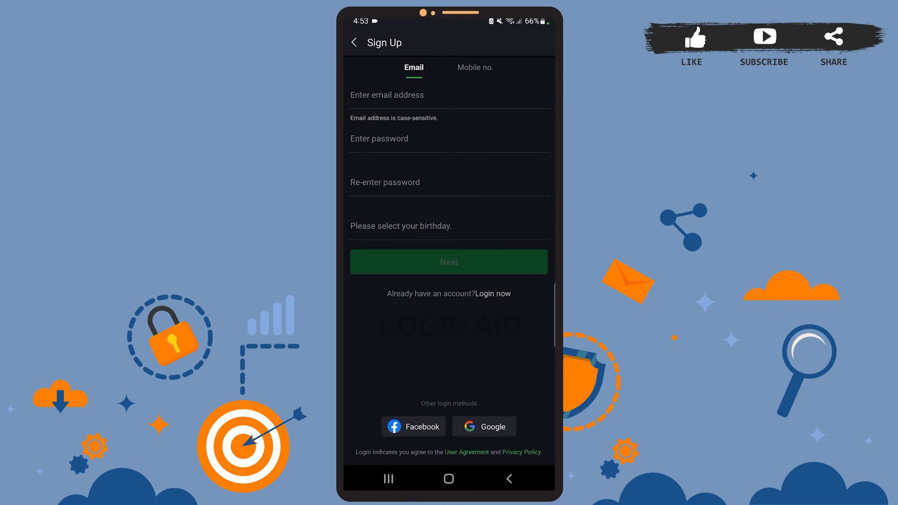
left_click(449, 95)
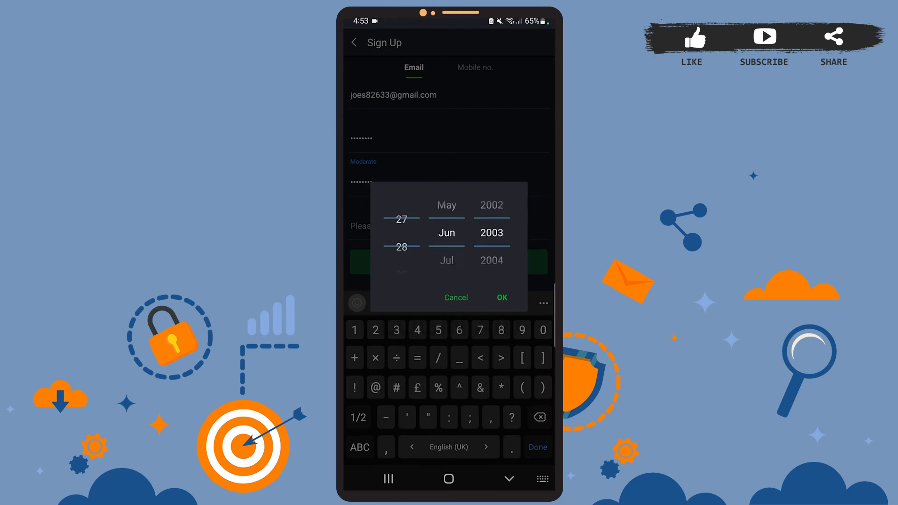
left_click(502, 297)
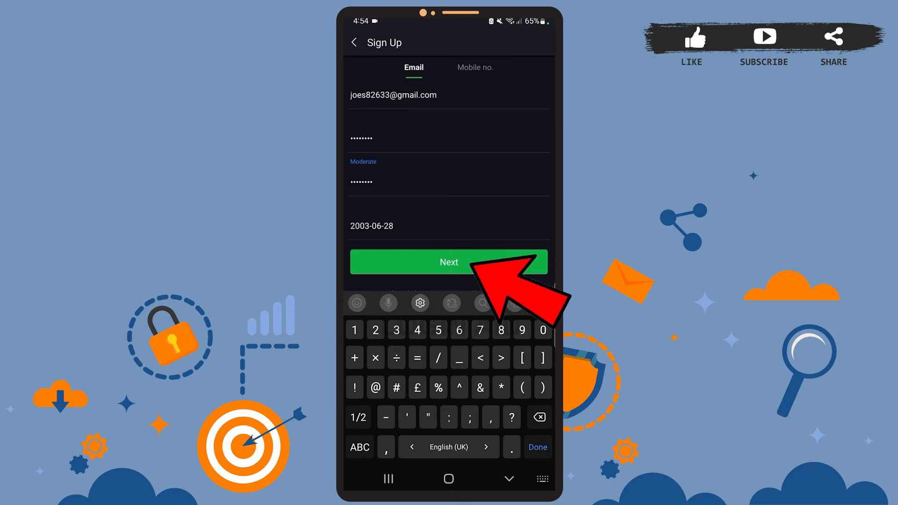
left_click(449, 262)
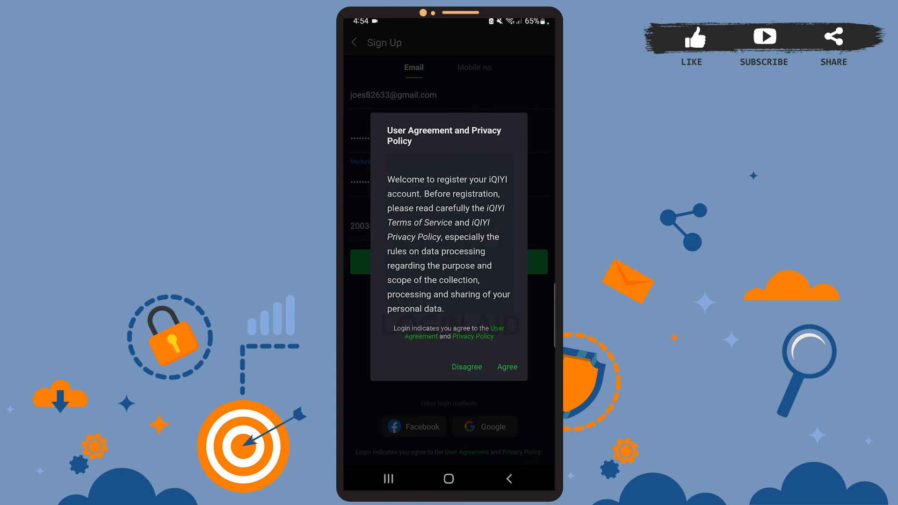
Agree to the User Agreement and Privacy Policy to trigger the verification email.
left_click(506, 367)
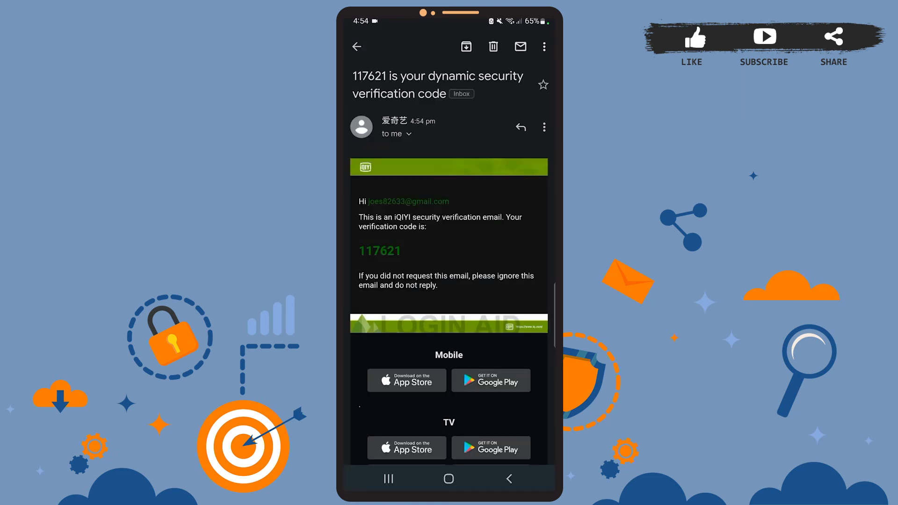
scroll("down", 3)
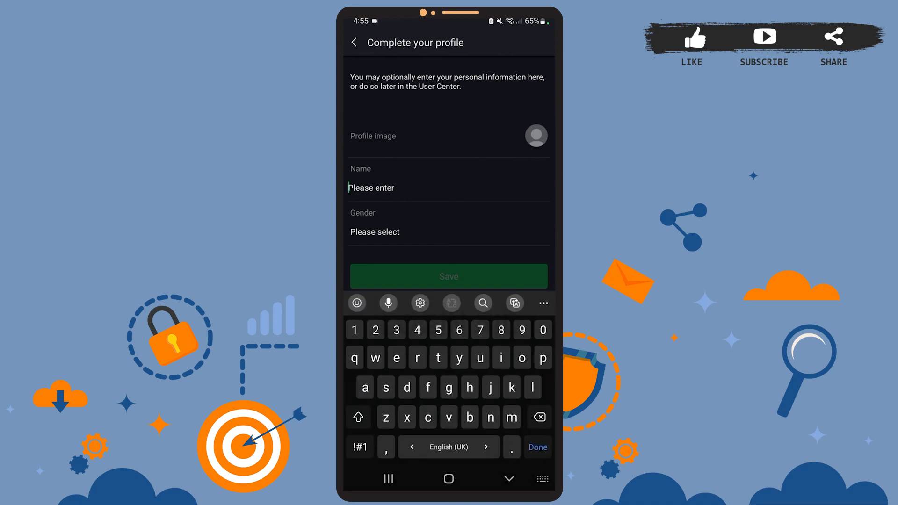
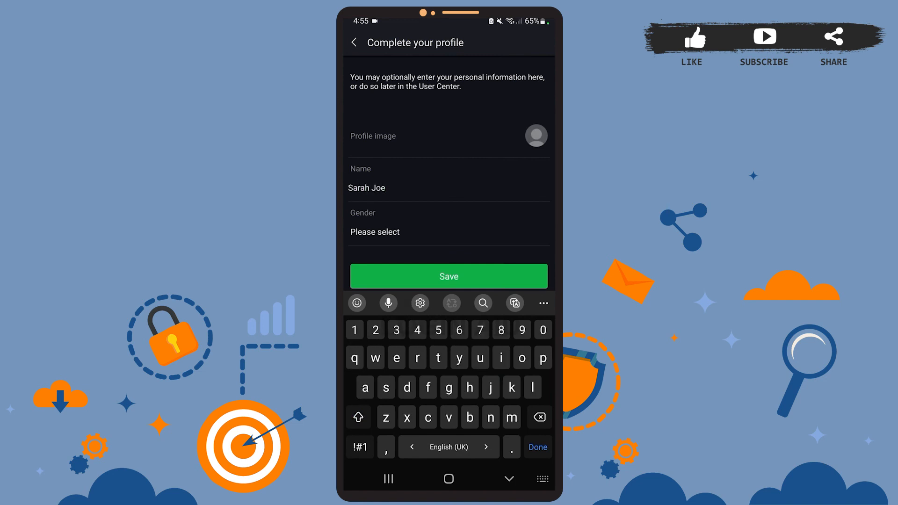